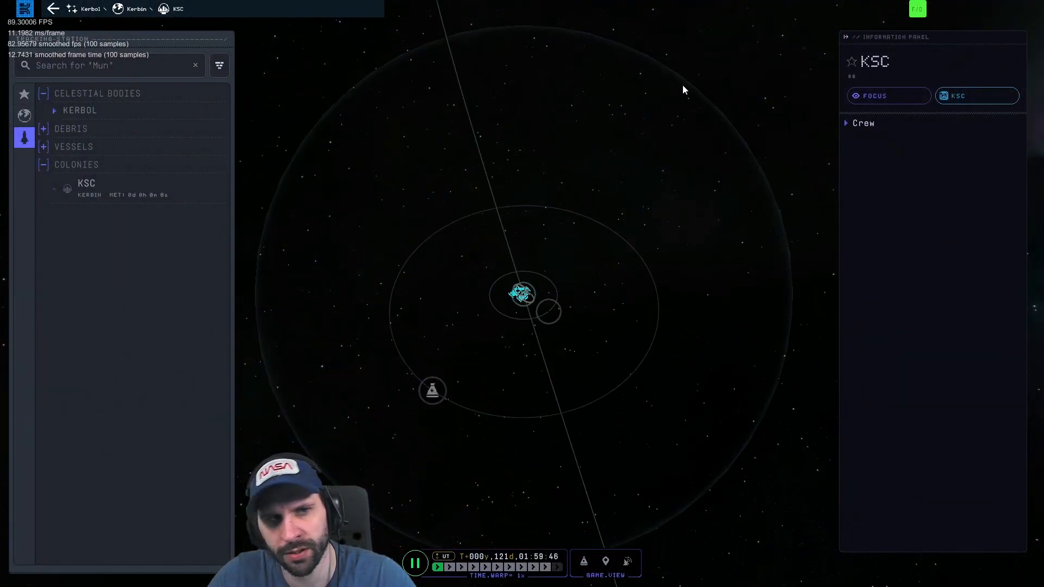
Zoom the tracking map out from Kerbin until the inner planet orbits around Kerbol appear
{"action": "scroll", "scroll_direction": "down", "scroll_amount": 3}
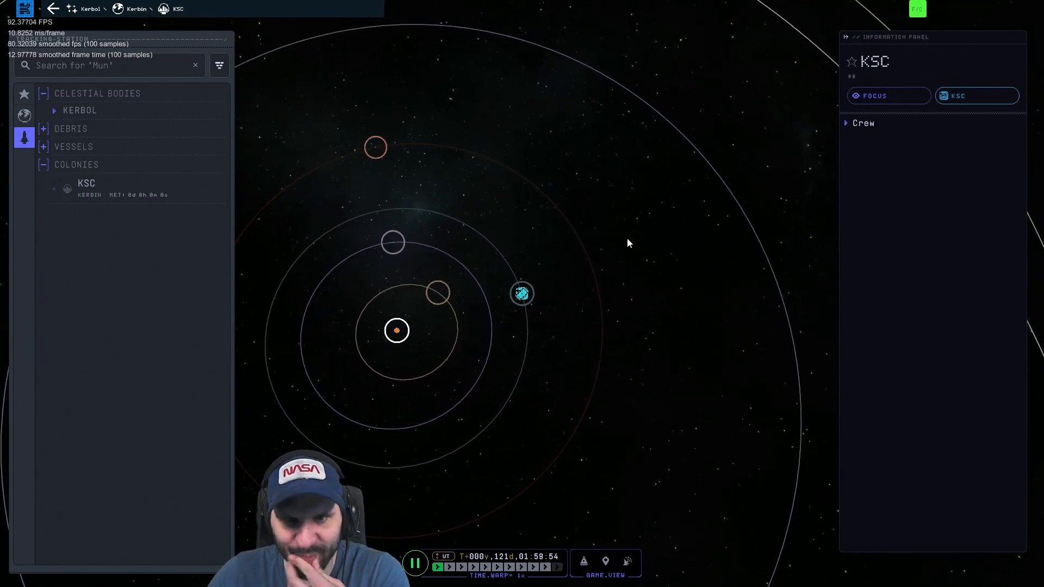
{"action": "mouse_move", "coordinate": [520, 298]}
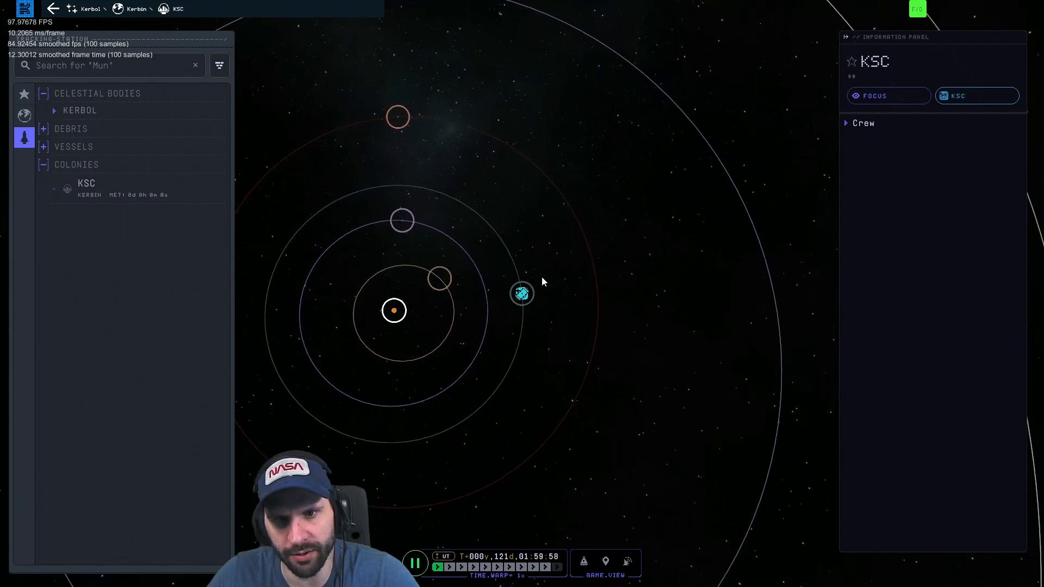
{"action": "mouse_move", "coordinate": [522, 293]}
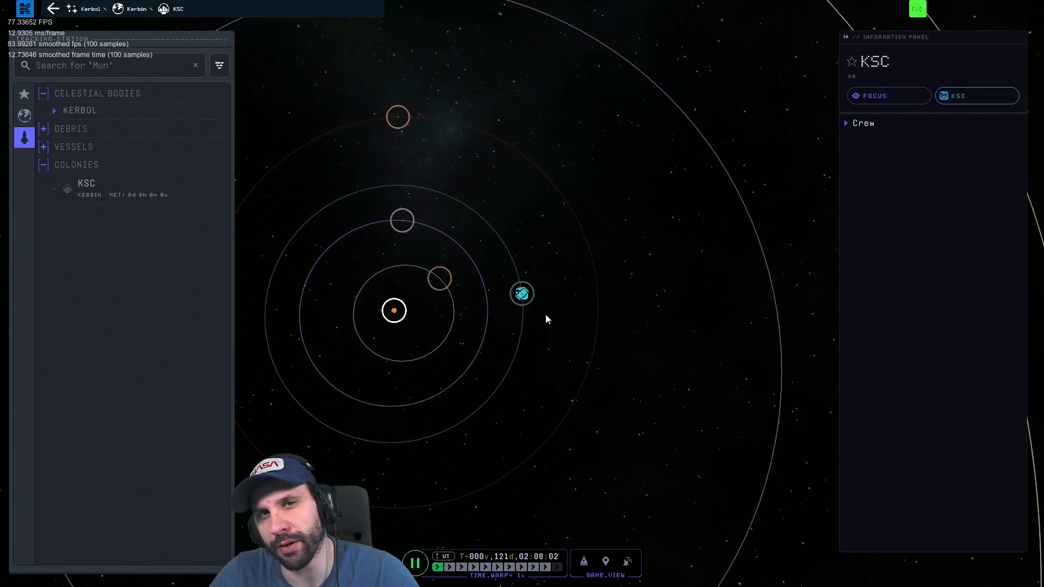
{"action": "mouse_move", "coordinate": [634, 253]}
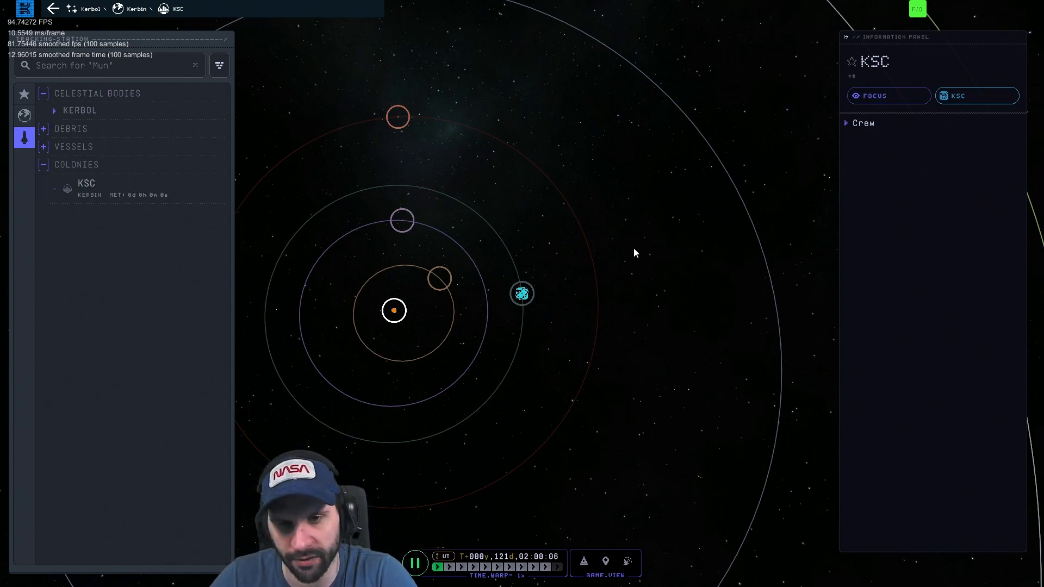
{"action": "mouse_move", "coordinate": [512, 205]}
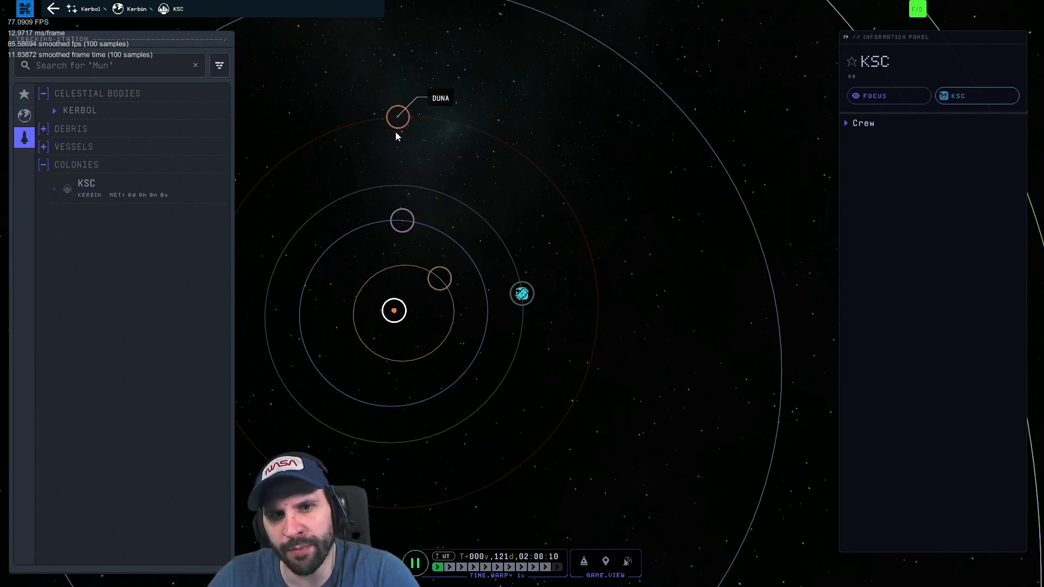
{"action": "mouse_move", "coordinate": [482, 219]}
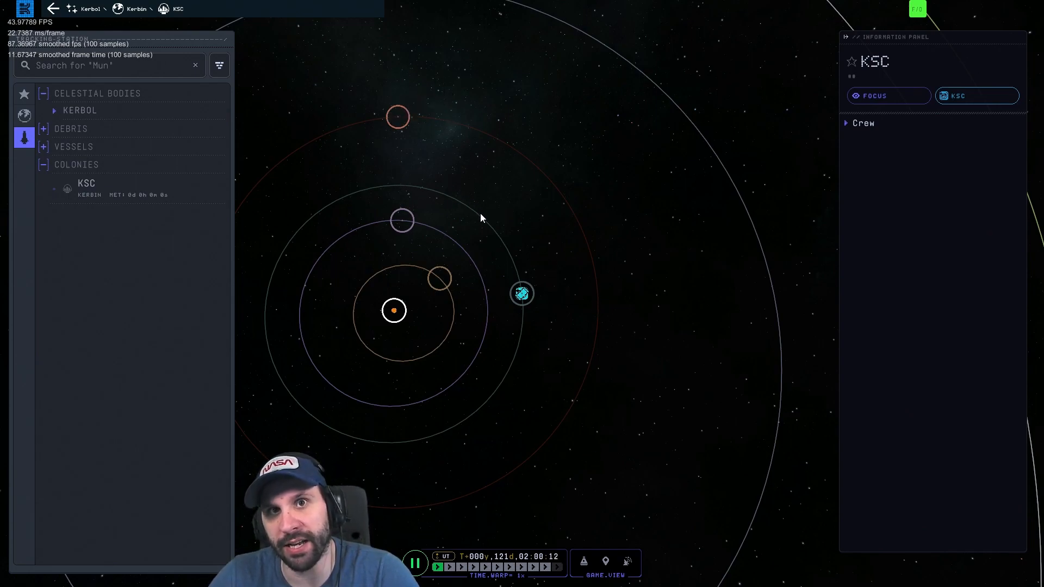
{"action": "mouse_move", "coordinate": [523, 198]}
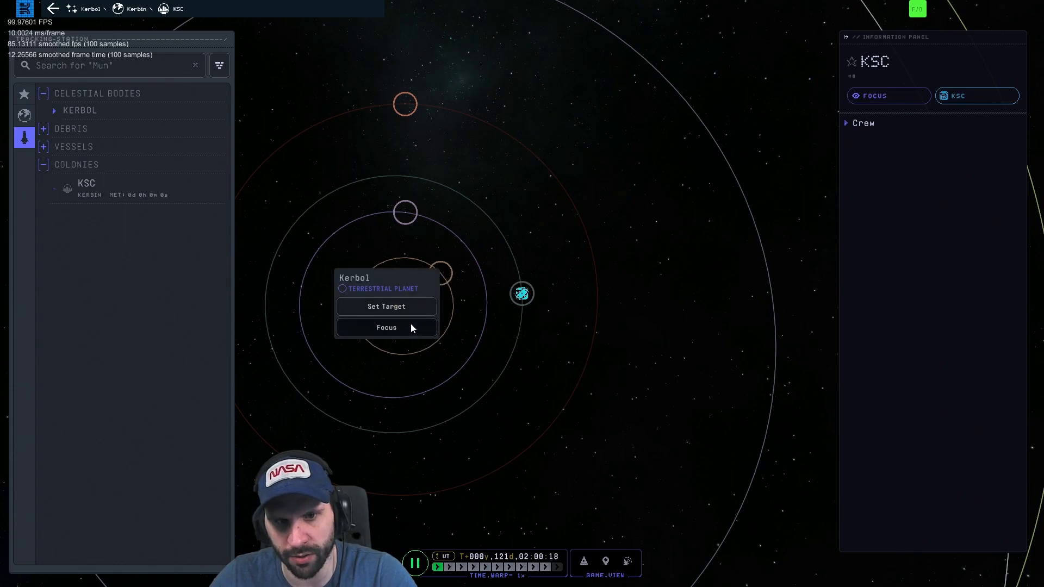
Focus the map on Kerbol so its Synopsis and Physical Characteristics panel shows
{"action": "left_click", "coordinate": [387, 327]}
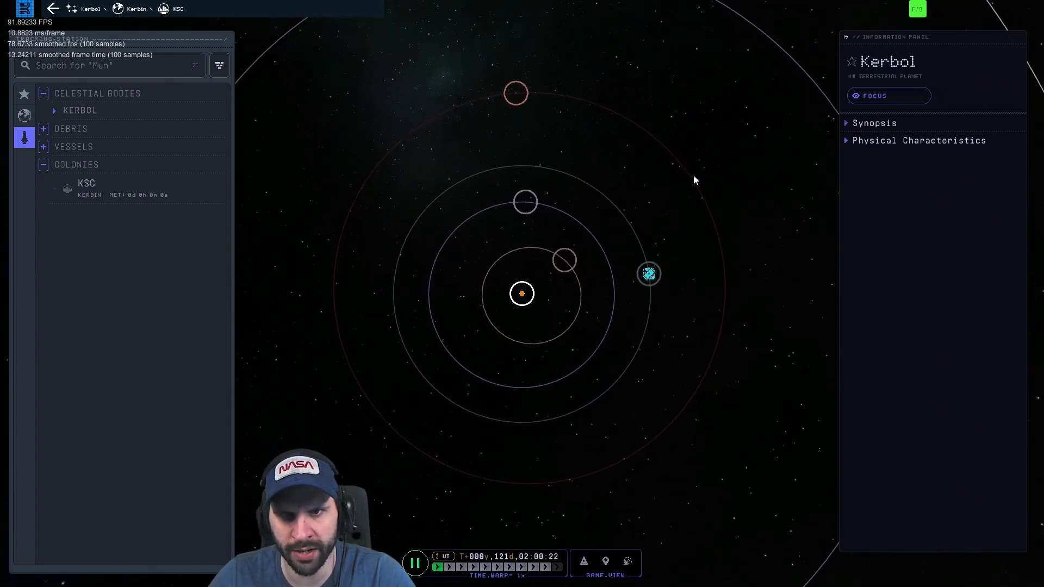
{"action": "mouse_move", "coordinate": [514, 94]}
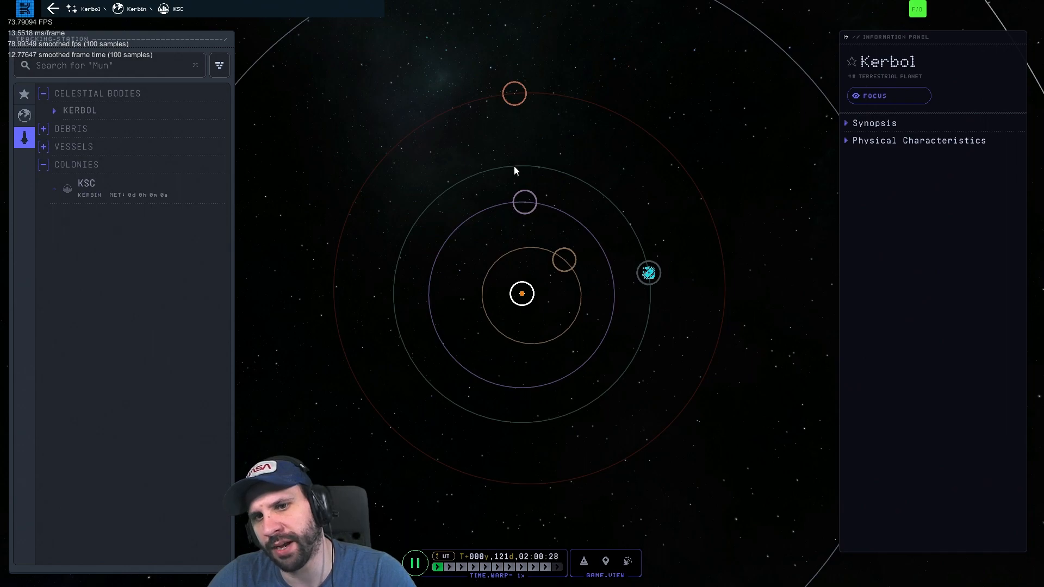
{"action": "mouse_move", "coordinate": [616, 170]}
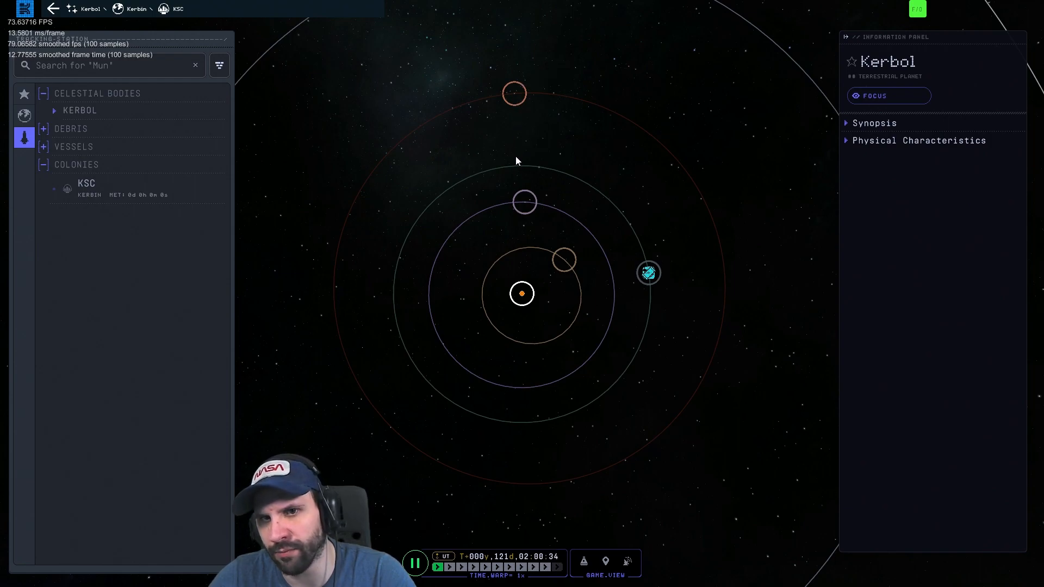
{"action": "mouse_move", "coordinate": [512, 94]}
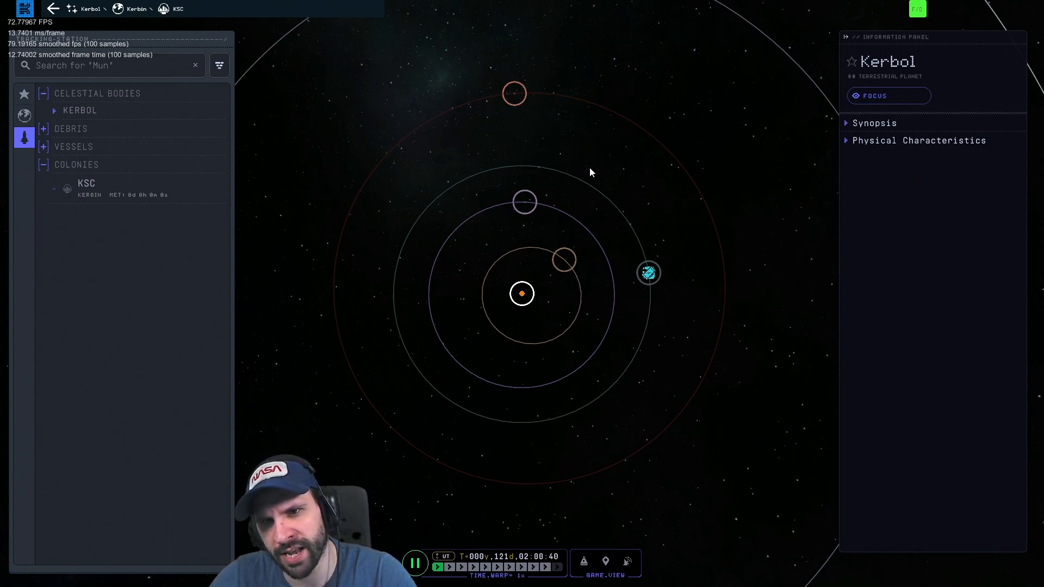
{"action": "mouse_move", "coordinate": [633, 171]}
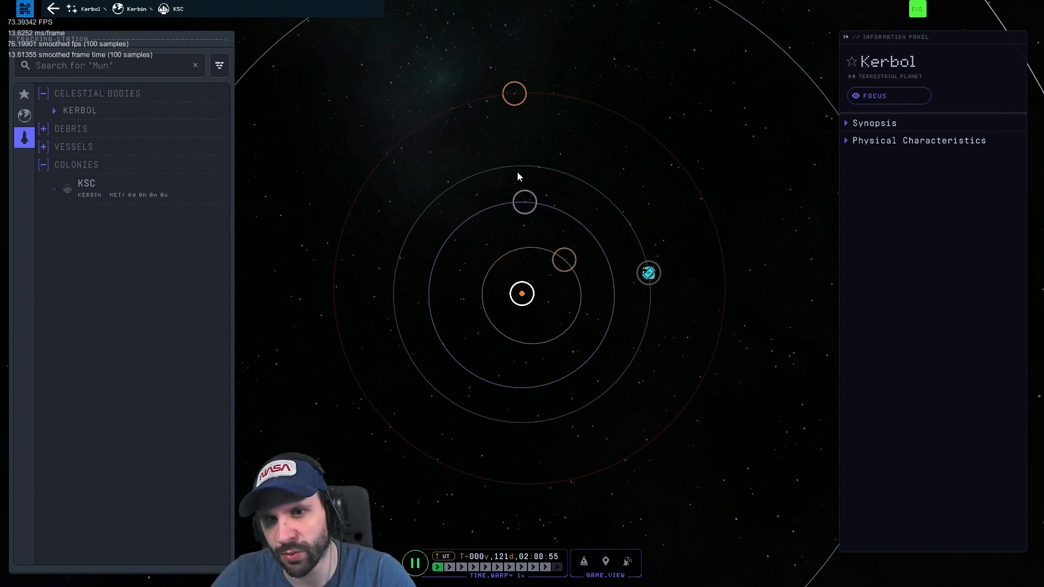
{"action": "mouse_move", "coordinate": [546, 196]}
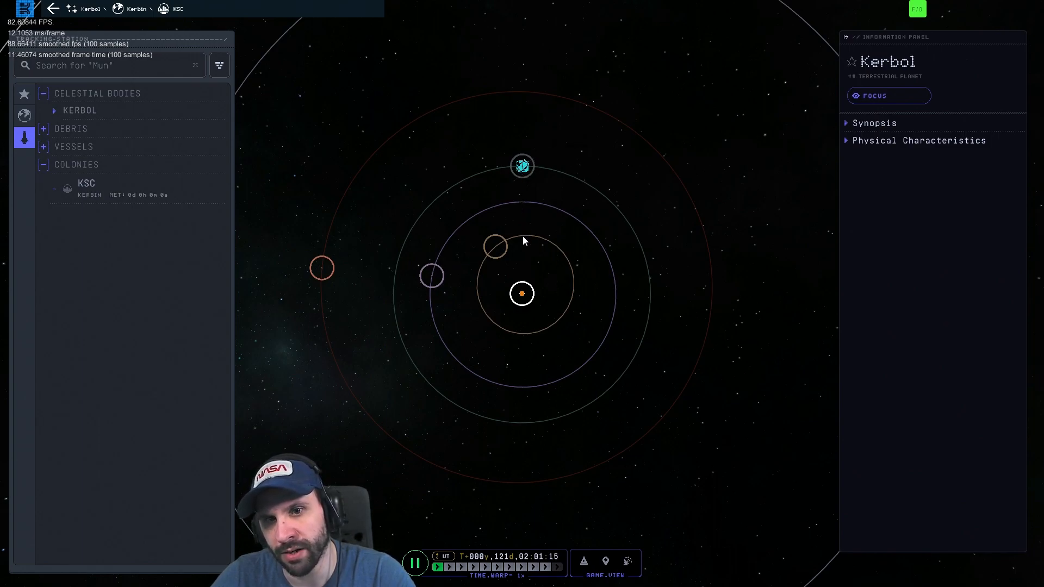
{"action": "mouse_move", "coordinate": [634, 241]}
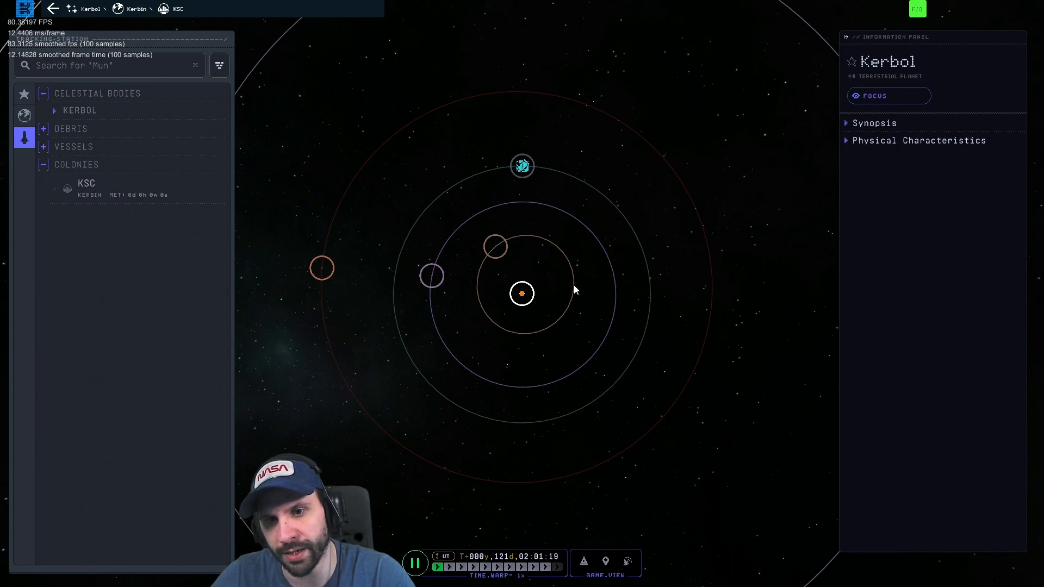
{"action": "mouse_move", "coordinate": [565, 268]}
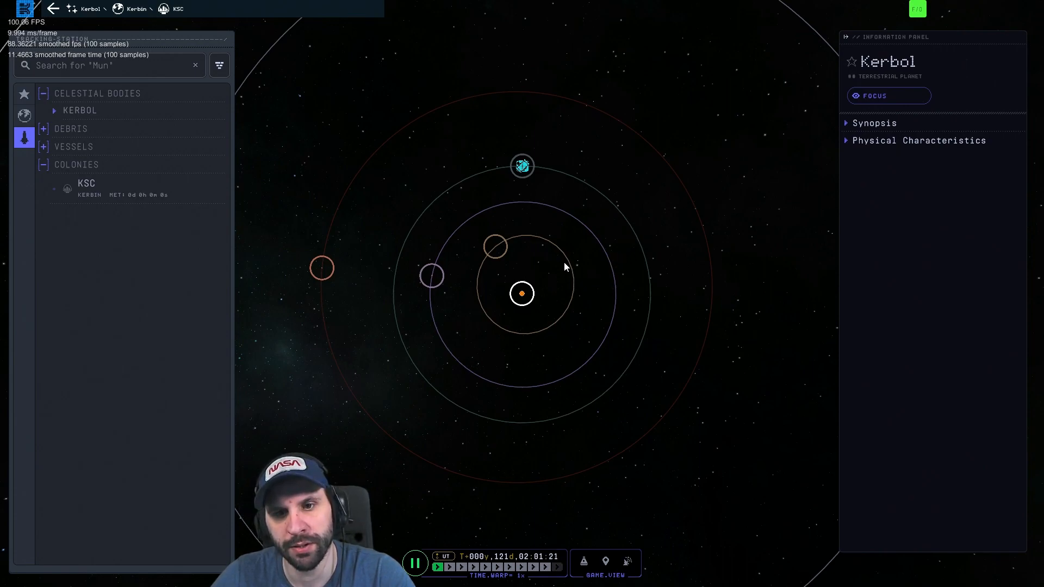